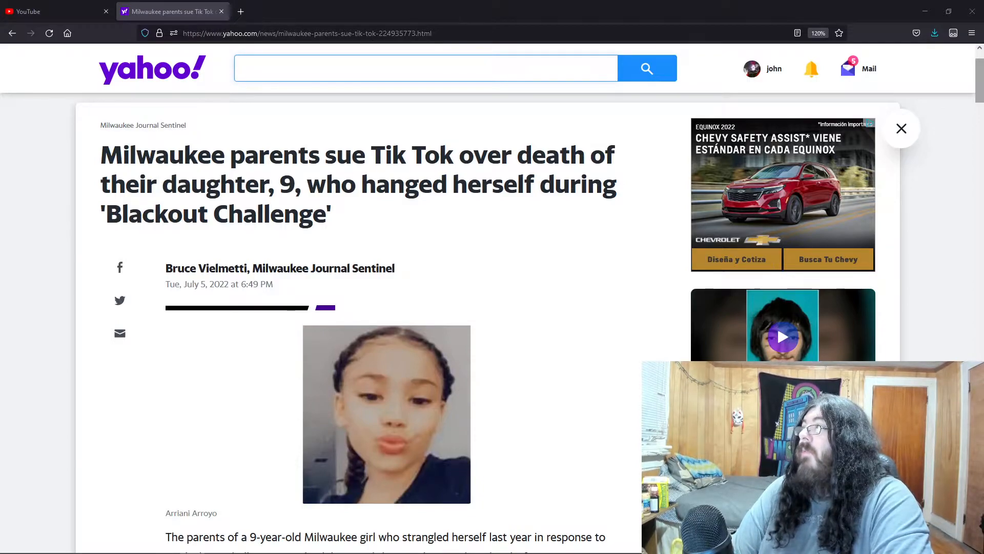
pyautogui.scroll(-3)
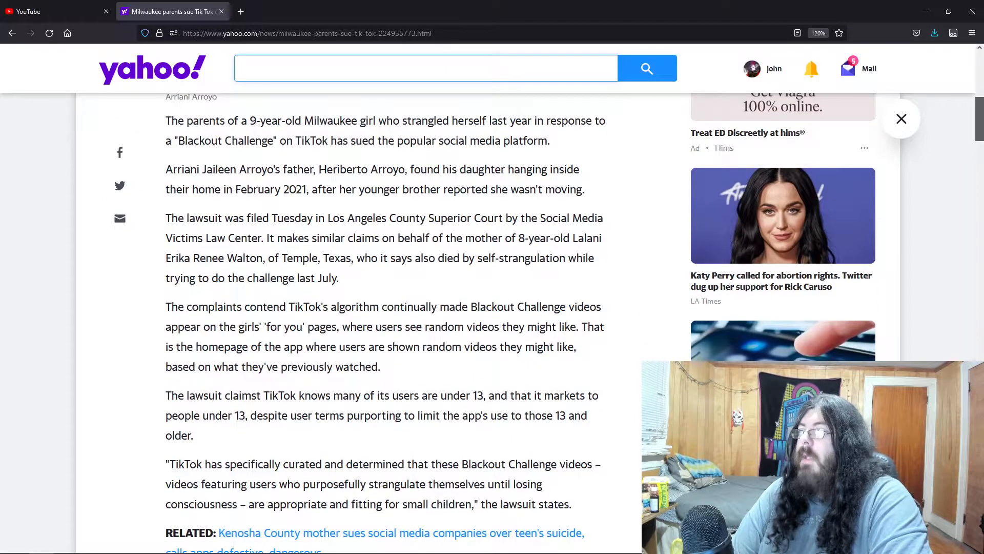
pyautogui.scroll(-3)
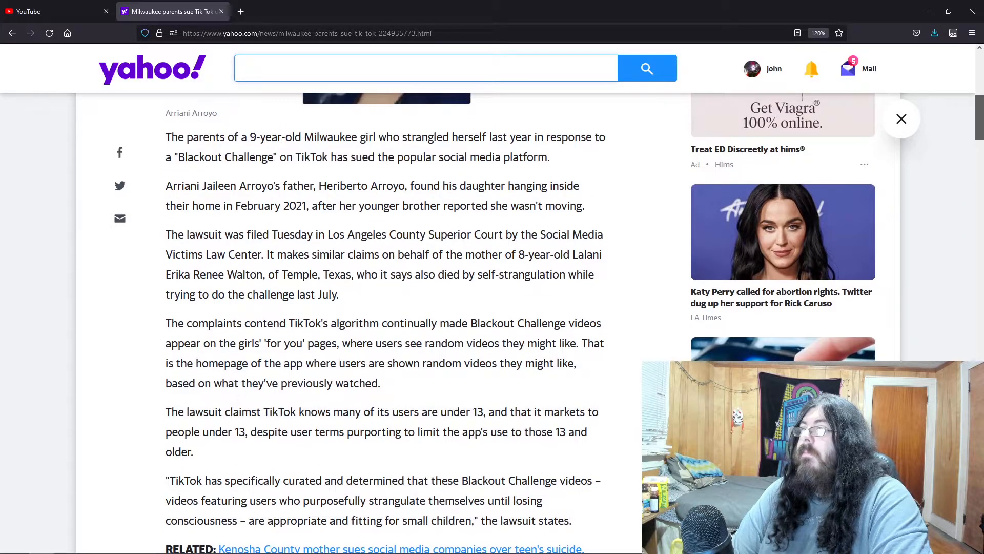
pyautogui.scroll(-3)
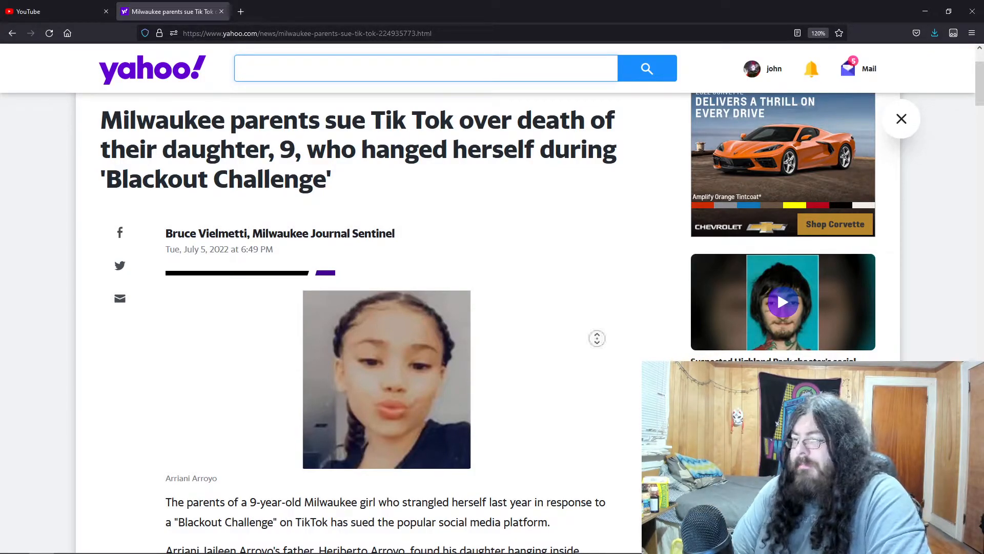
pyautogui.scroll(-3)
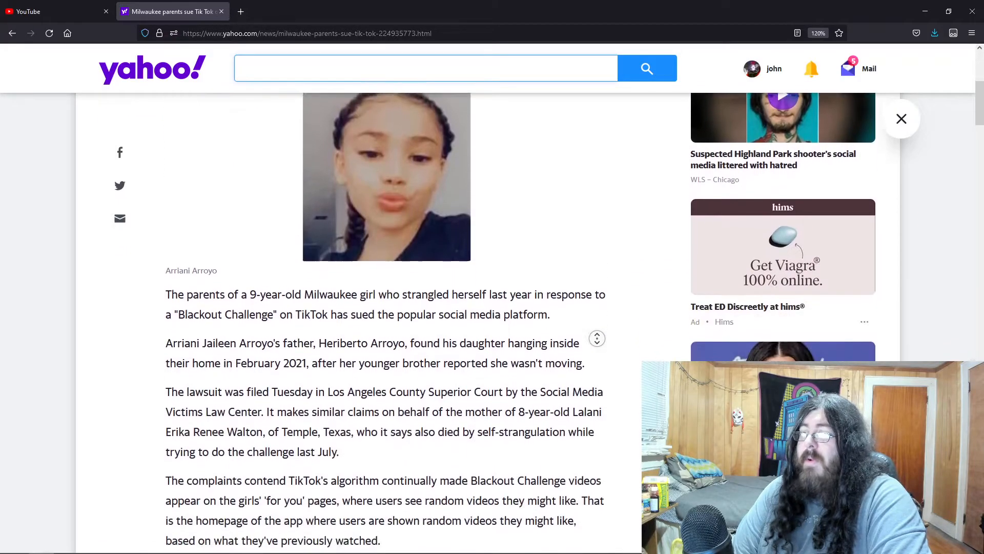
pyautogui.scroll(-3)
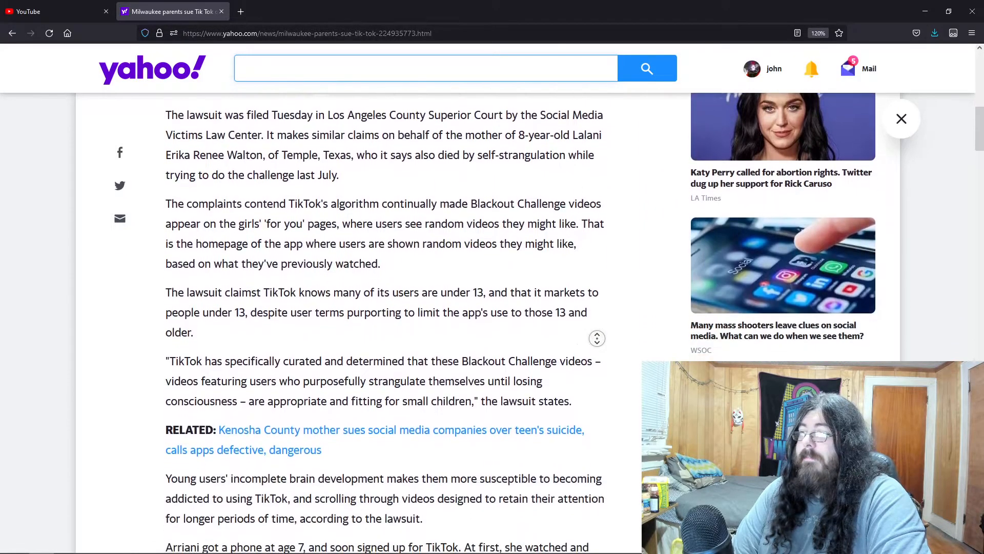
pyautogui.scroll(-3)
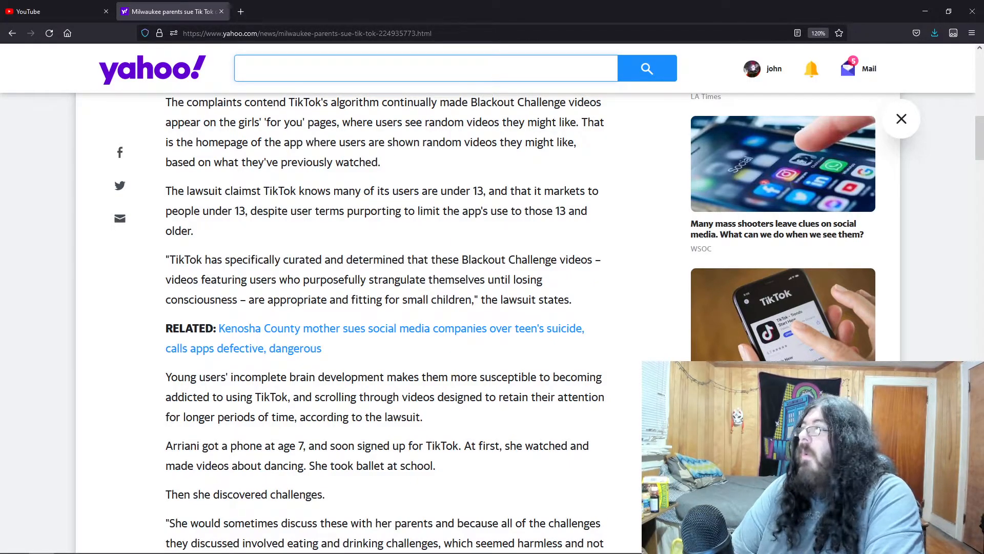
pyautogui.scroll(3)
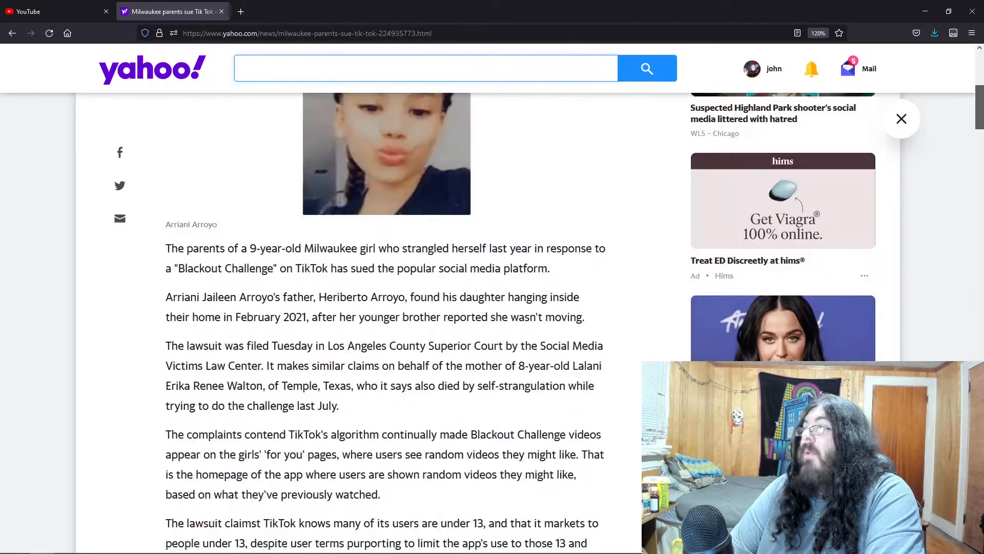
pyautogui.scroll(-3)
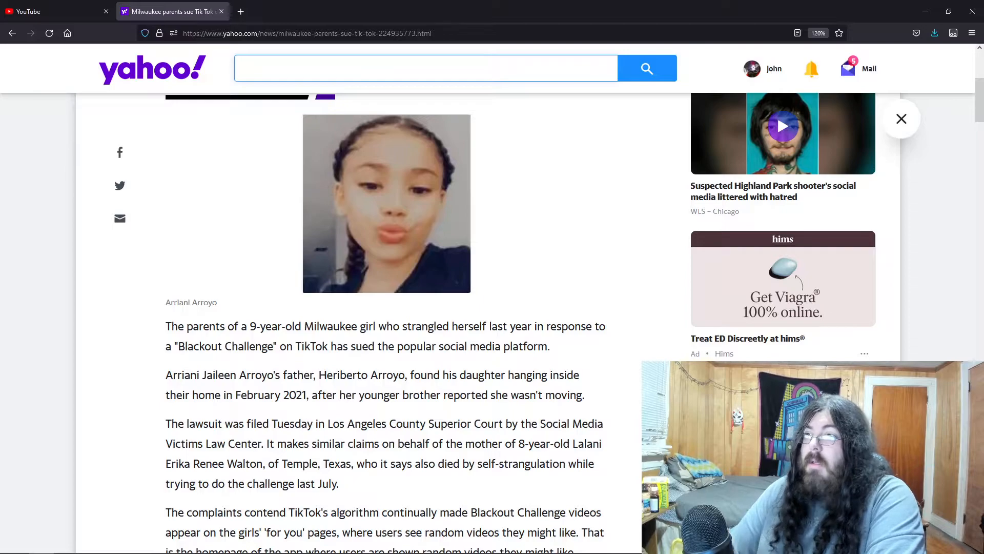
pyautogui.scroll(-3)
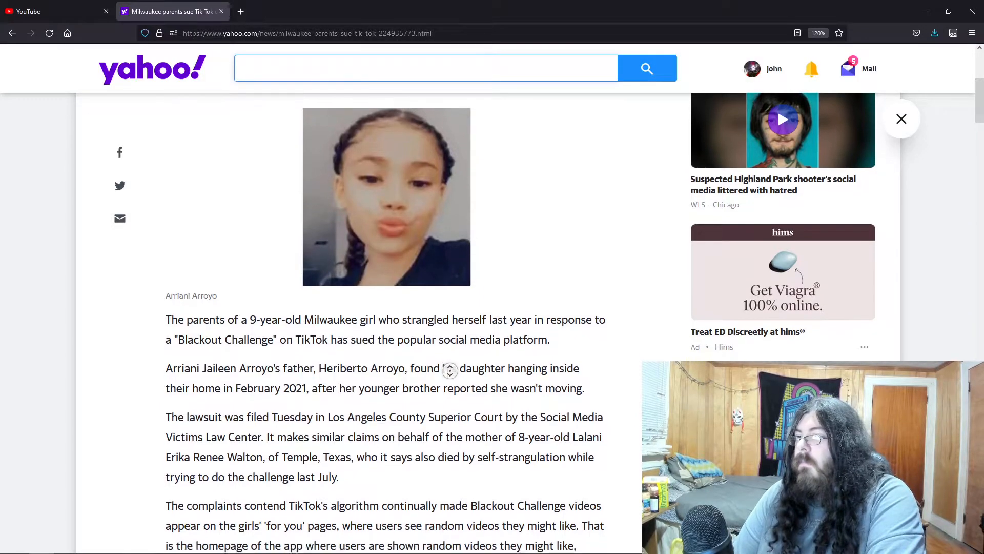
pyautogui.scroll(-3)
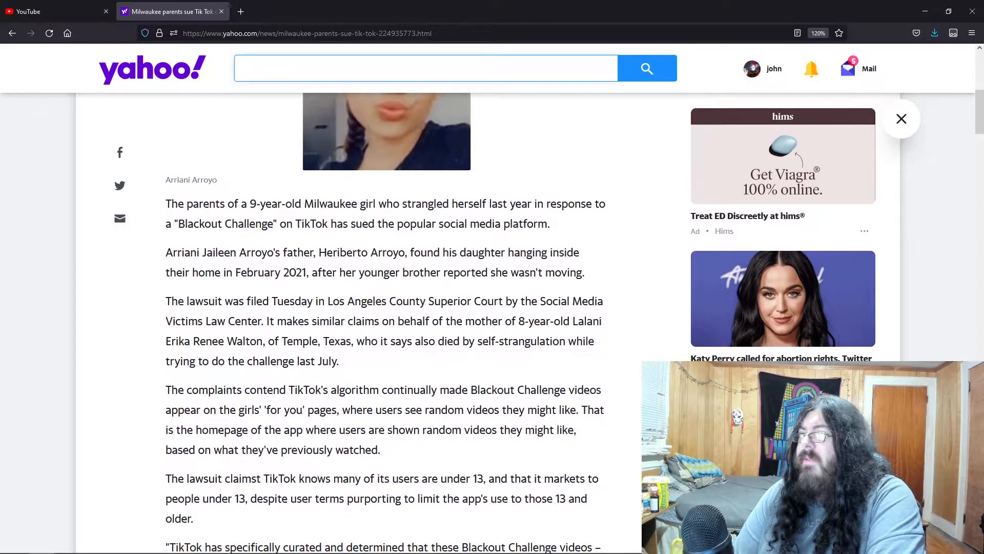
pyautogui.scroll(-3)
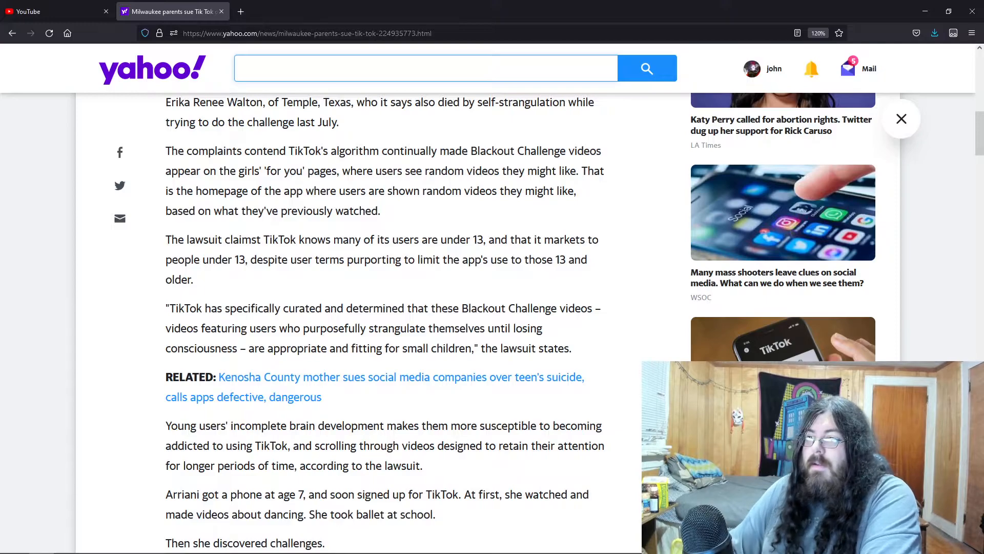
pyautogui.scroll(-3)
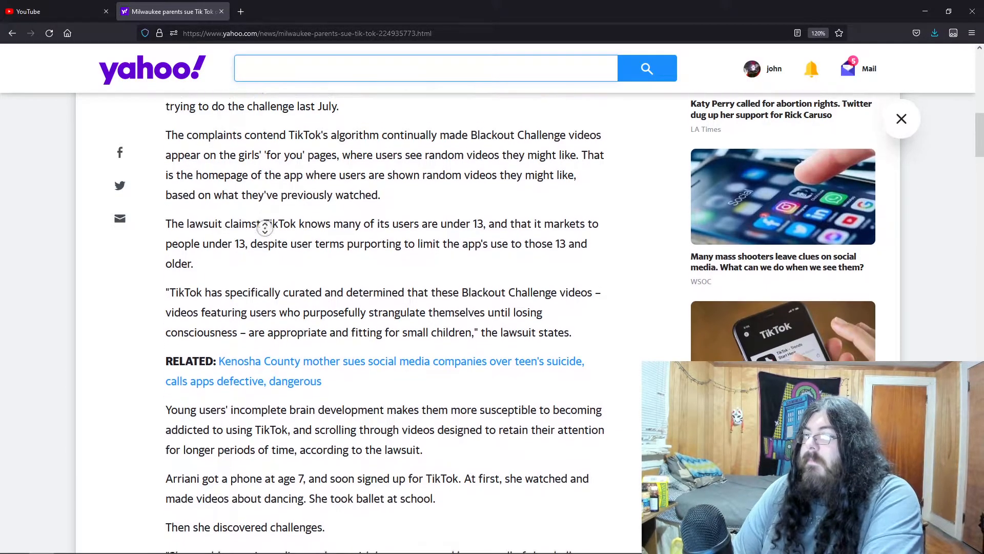
pyautogui.scroll(-3)
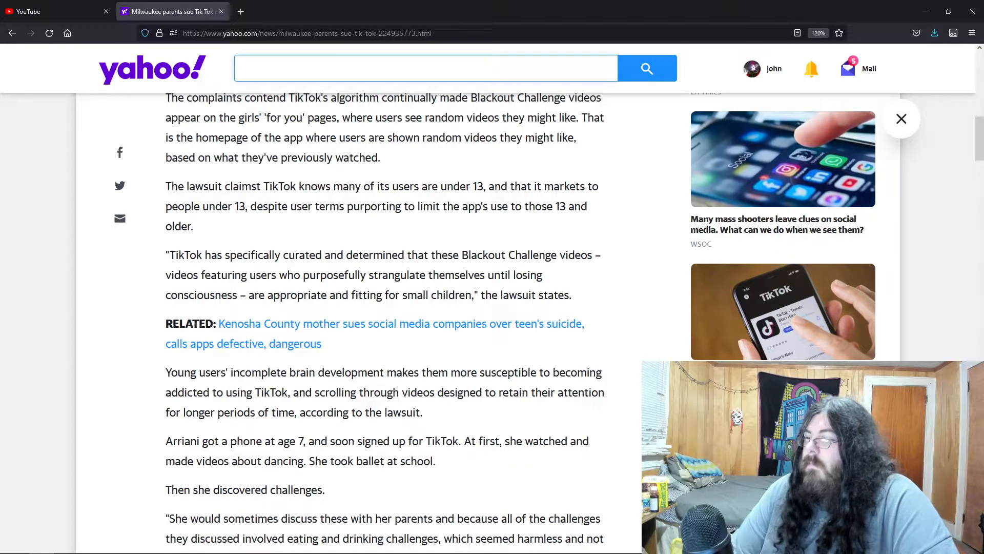
pyautogui.scroll(-3)
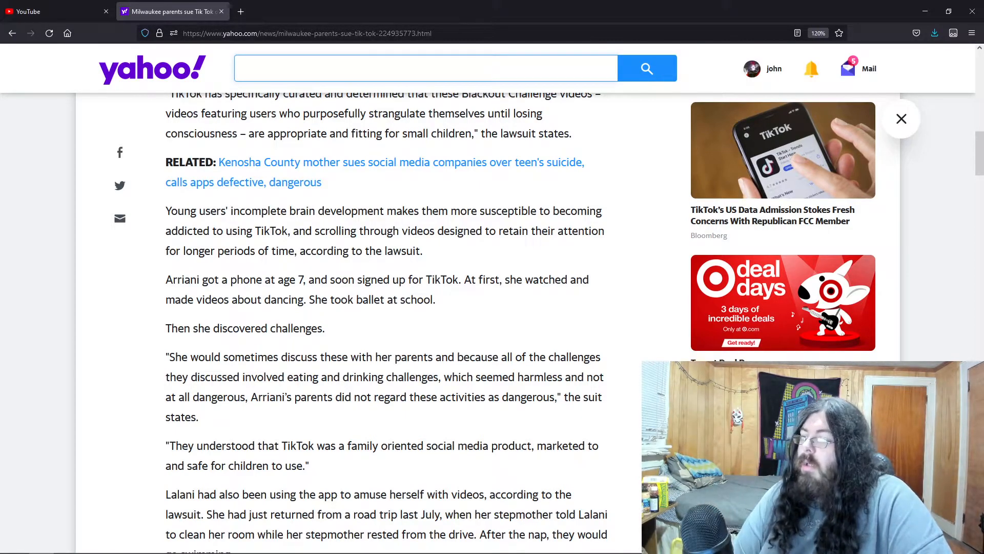
pyautogui.scroll(-3)
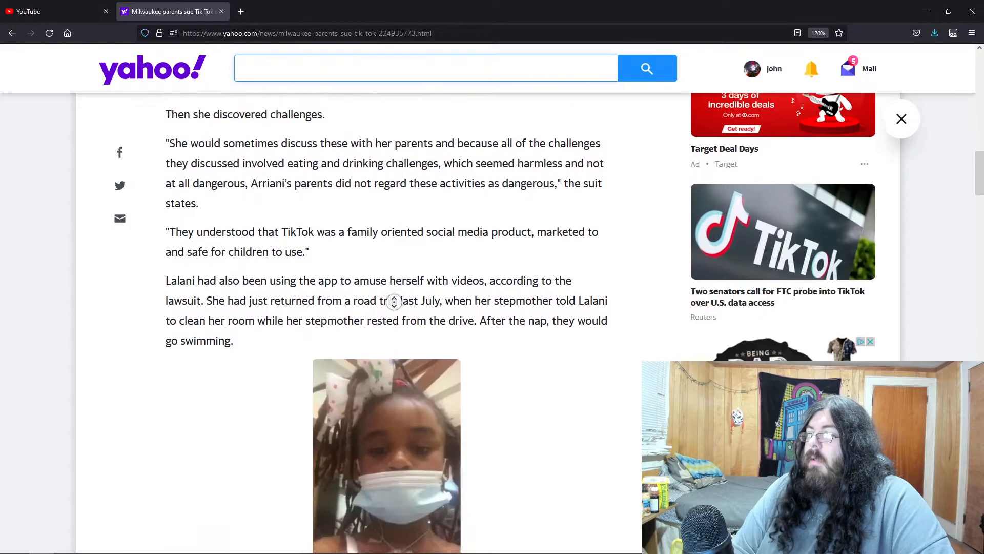
pyautogui.scroll(-3)
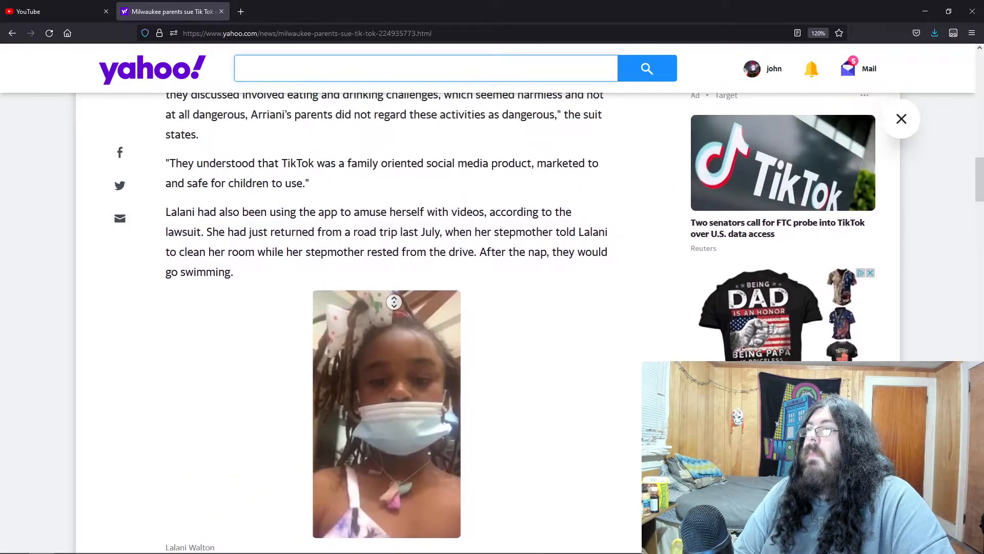
pyautogui.scroll(-3)
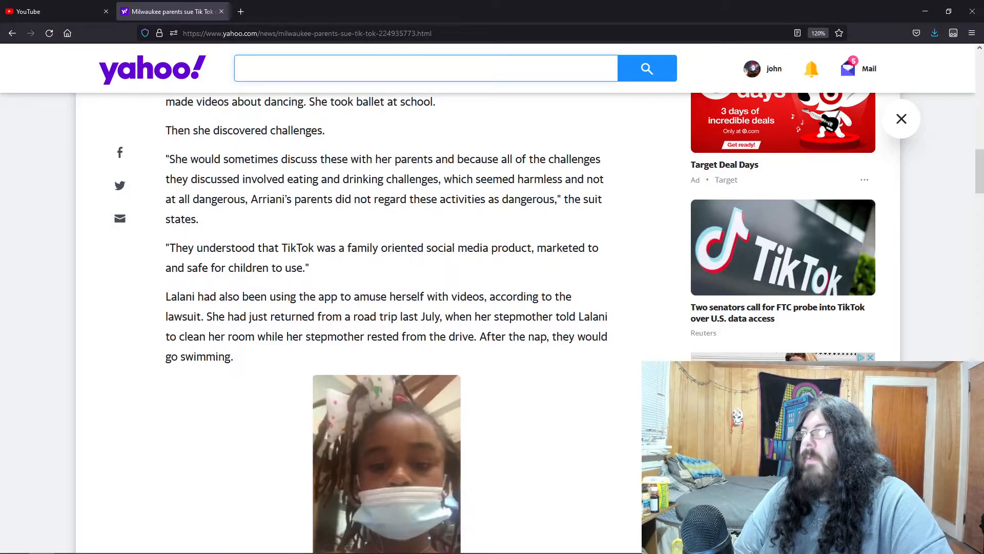
pyautogui.scroll(-3)
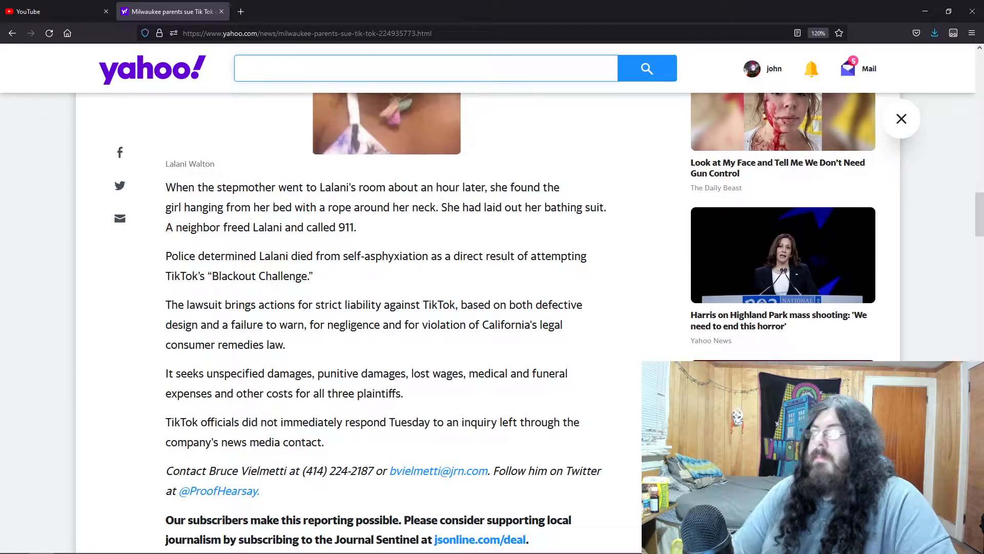
pyautogui.scroll(-3)
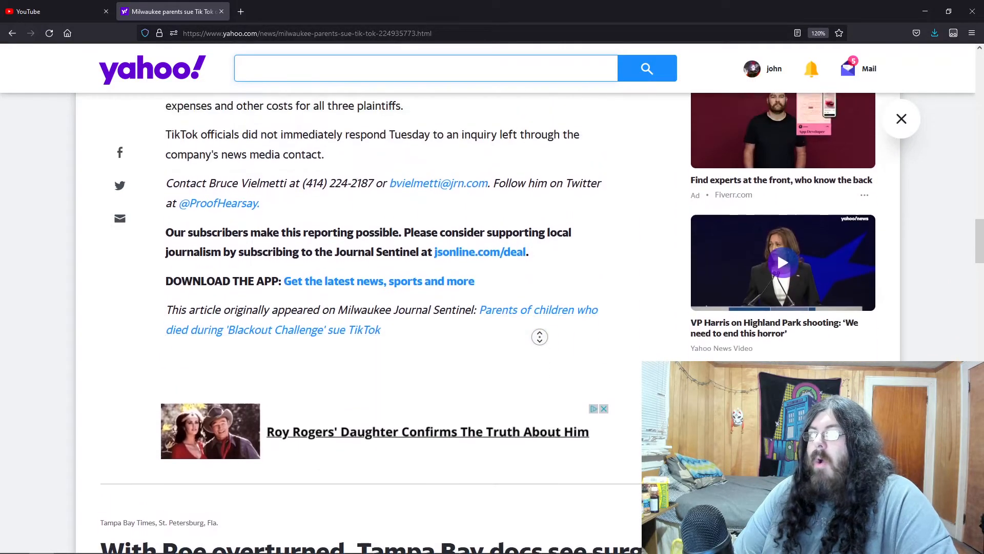
pyautogui.scroll(3)
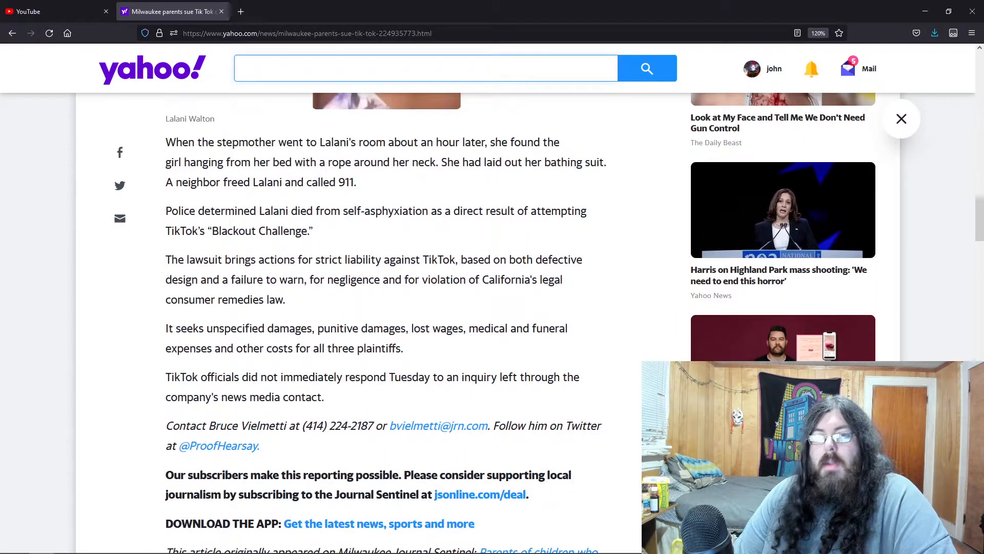